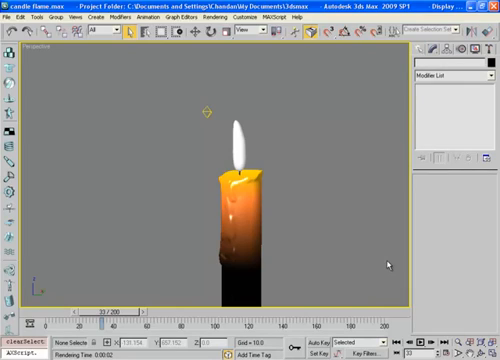
mouse_move(352, 244)
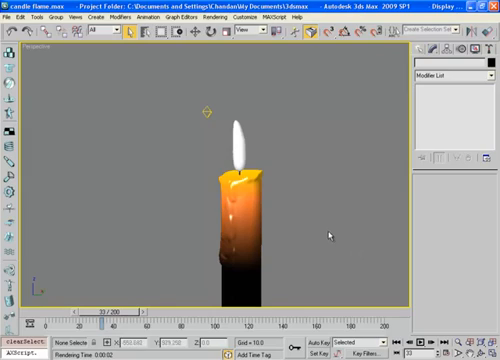
mouse_move(328, 238)
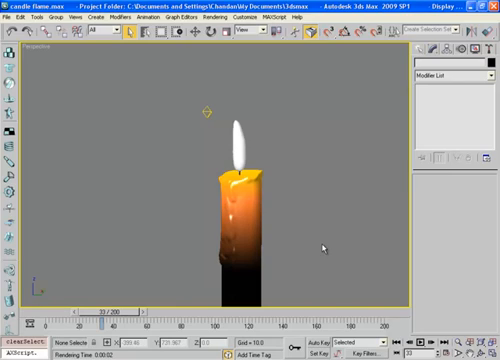
- Render the Perspective view of the finished candle scene to preview the glowing flame
left_click(401, 52)
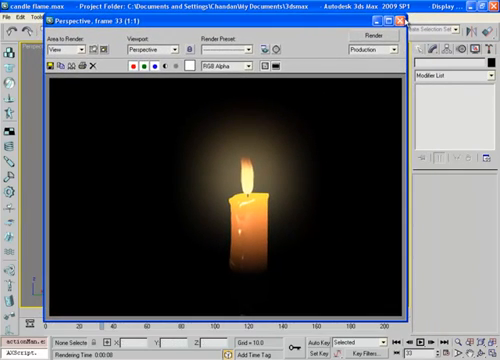
- Close the rendered frame window to return to the candle model
left_click(410, 18)
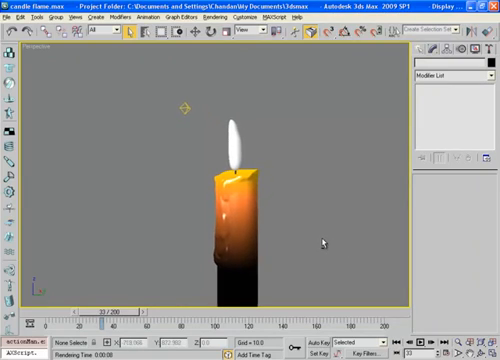
mouse_move(273, 186)
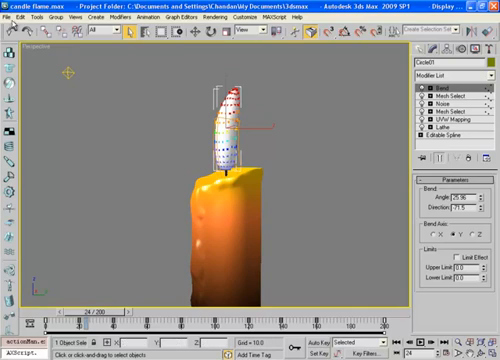
- Reset to an empty scene and create a cylinder with 11 height segments and 20 sides
left_click(12, 17)
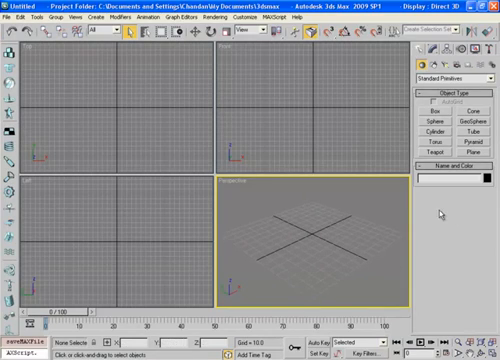
left_click(433, 128)
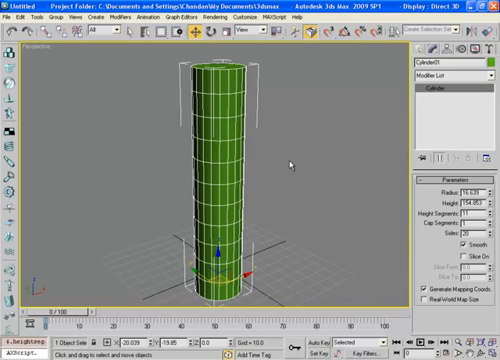
- Export the scene to the desktop as an OBJ named 'candle mesh'
left_click(10, 17)
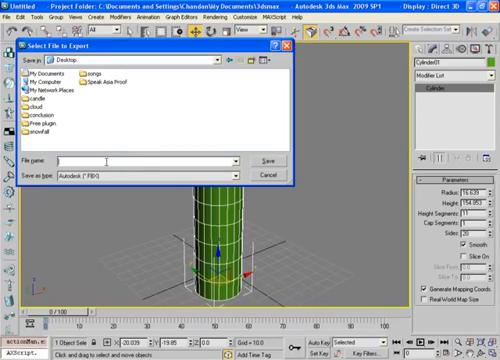
type("candle mesh")
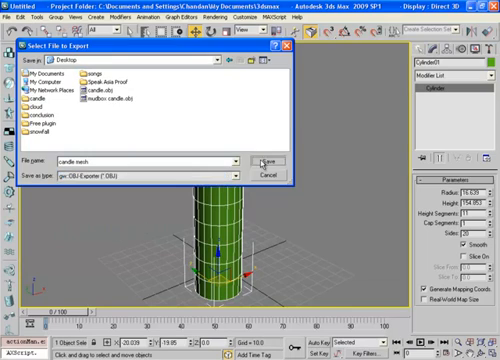
left_click(252, 162)
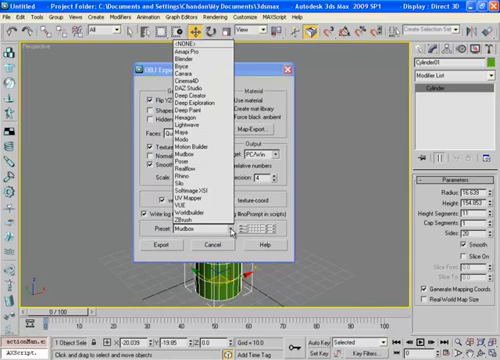
mouse_move(200, 140)
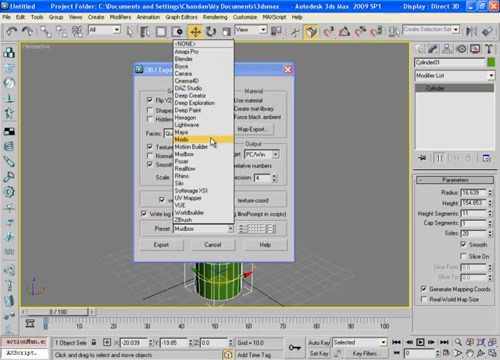
mouse_move(210, 213)
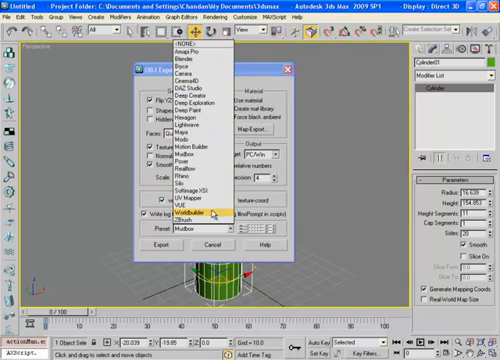
mouse_move(200, 64)
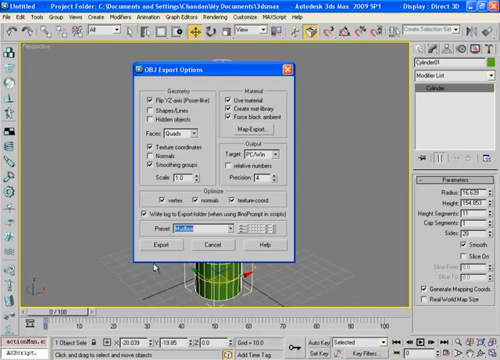
- Export the cylinder with the Mudbox OBJ preset and dismiss the summary
left_click(155, 245)
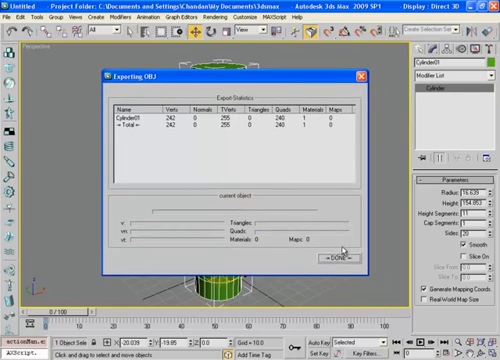
left_click(337, 260)
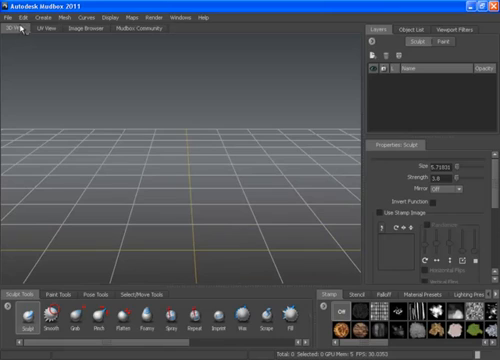
- Import candle mesh.obj from the Desktop into the Mudbox scene
left_click(11, 17)
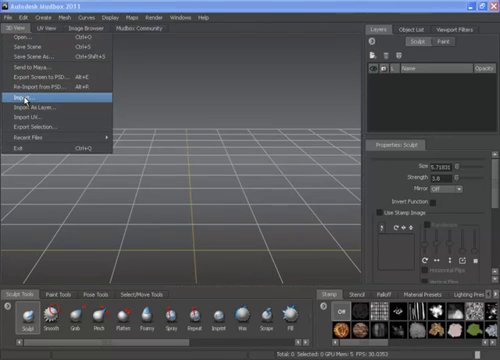
left_click(28, 98)
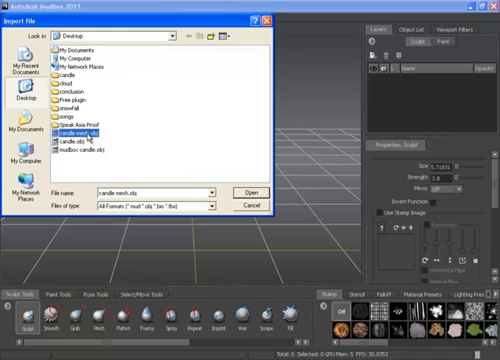
left_click(243, 193)
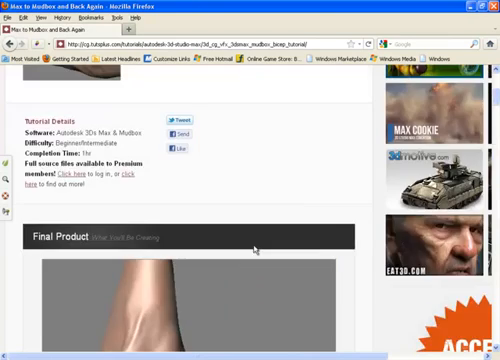
scroll("up", 3)
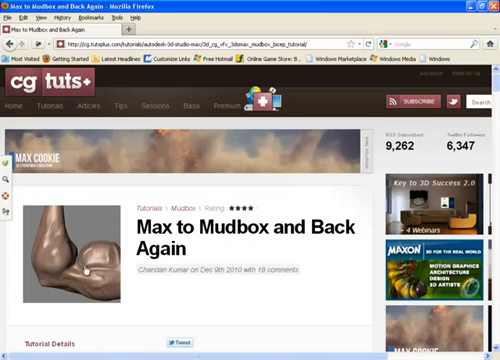
scroll("down", 3)
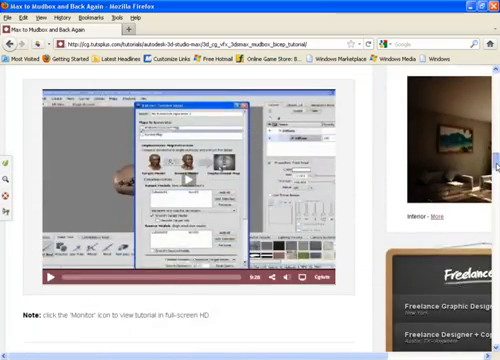
scroll("down", 3)
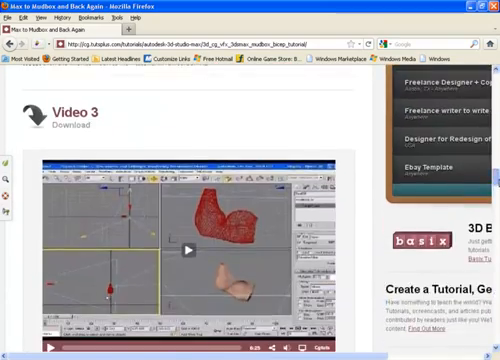
scroll("down", 3)
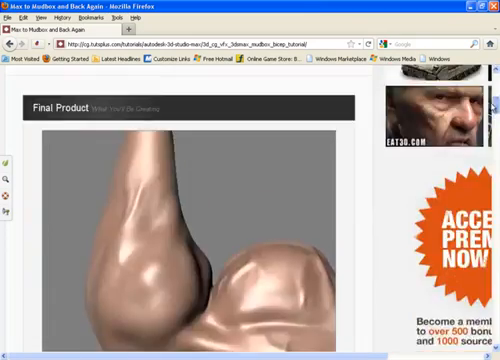
scroll("up", 3)
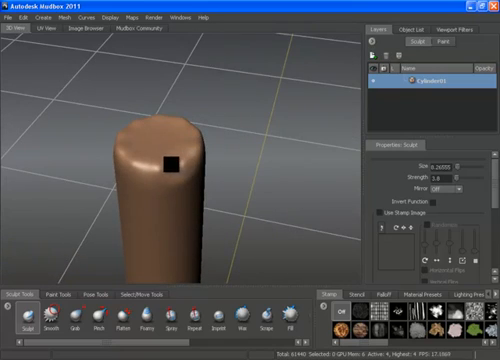
mouse_move(180, 160)
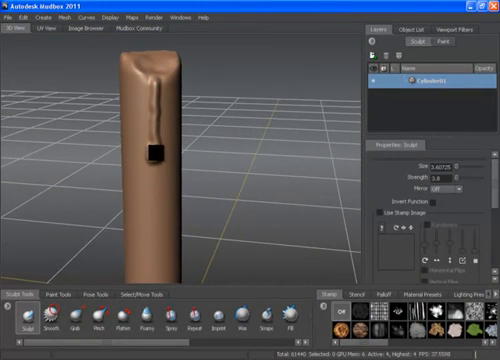
- Sculpt wax drips and an uneven worn top edge onto the candle
right_click(150, 150)
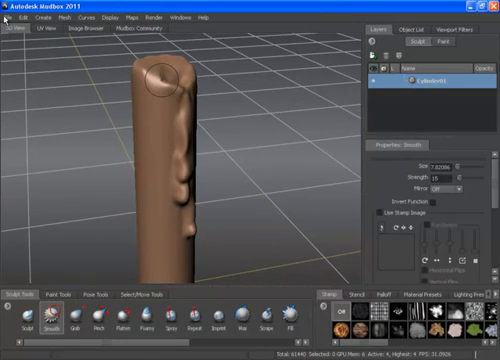
- Switch to Objects selection mode, select the whole candle and reopen the File menu
left_click(12, 17)
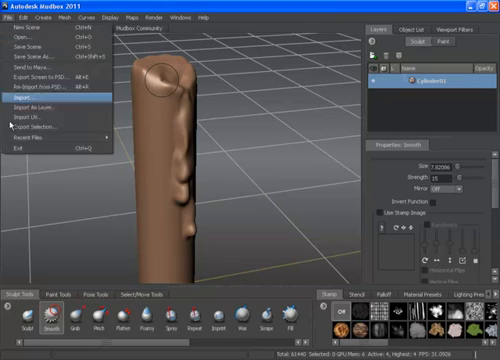
mouse_move(25, 133)
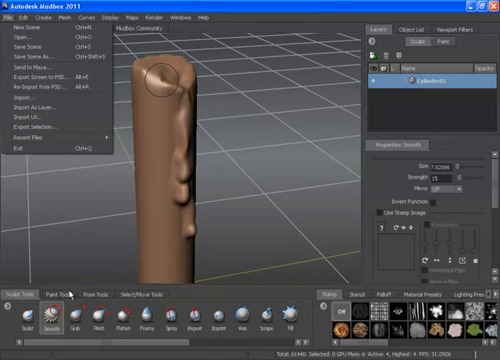
left_click(152, 293)
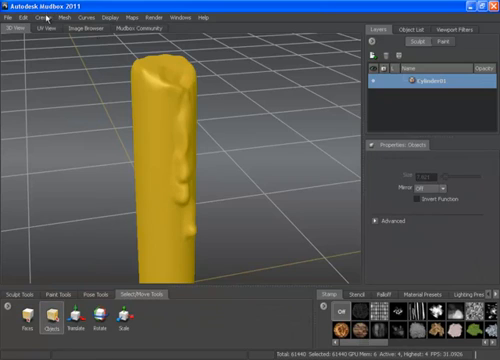
left_click(12, 17)
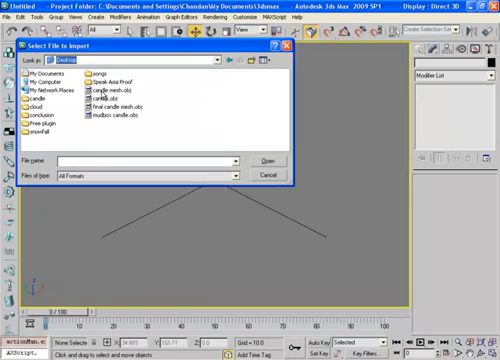
- Import the final candle mesh OBJ and convert it to an Editable Poly
left_click(120, 106)
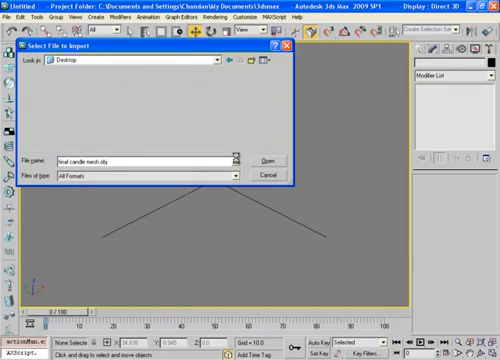
left_click(265, 160)
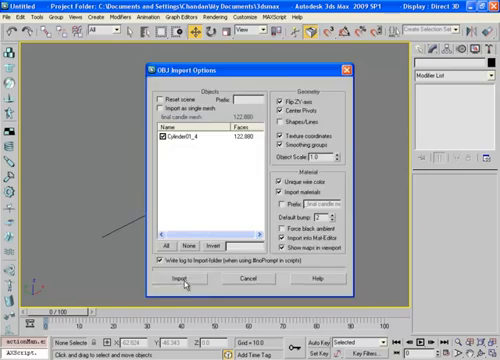
left_click(183, 277)
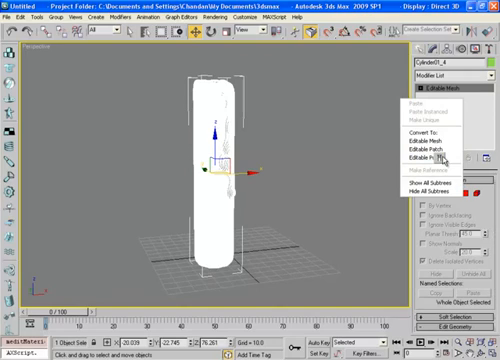
left_click(432, 158)
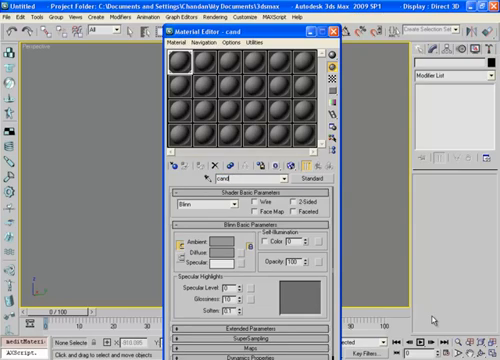
- Name a new material slot 'candle' in the Material Editor
type("le")
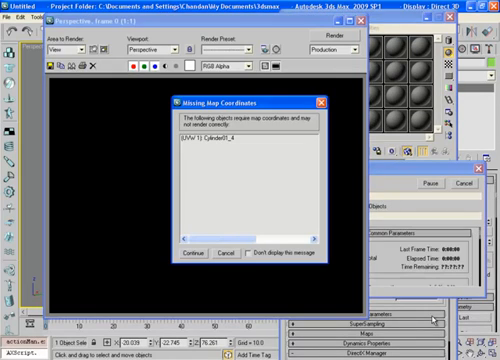
- Continue the test render past the Missing Map Coordinates warning and close the render window
left_click(194, 253)
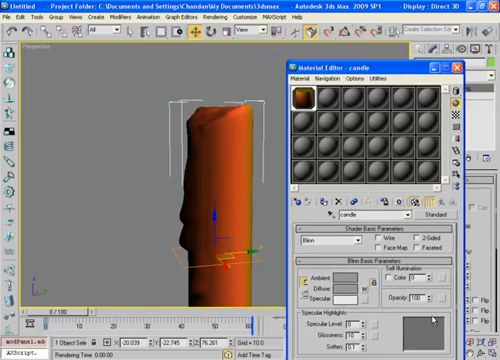
left_click_drag(358, 64, 95, 75)
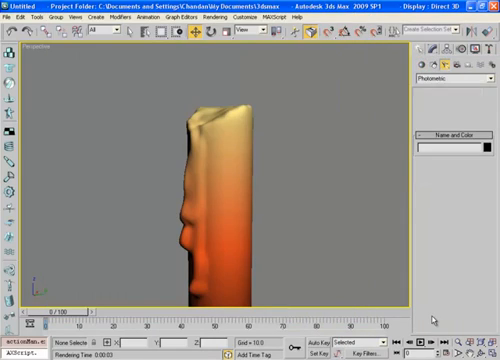
- Return to the four-viewport layout and set the light category to Standard
left_click(450, 78)
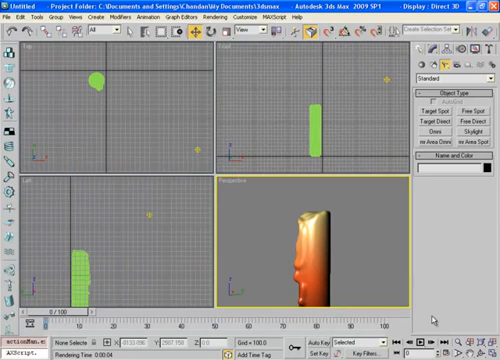
- Zoom the Top and Front views onto the candle's wick and choose Splines shapes
left_click(310, 110)
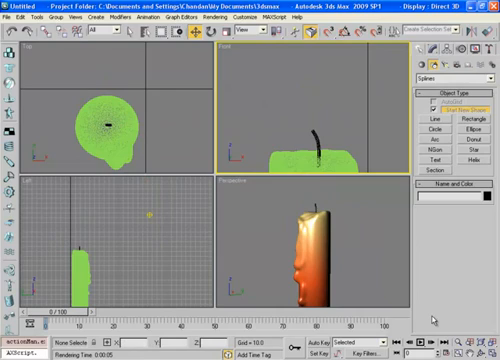
- Draw a circle around the wick in the Front view and convert it to an editable spline
left_click(420, 130)
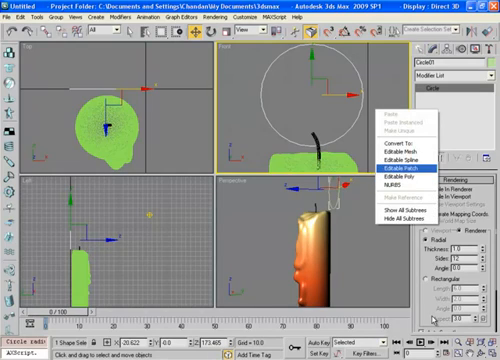
left_click(398, 159)
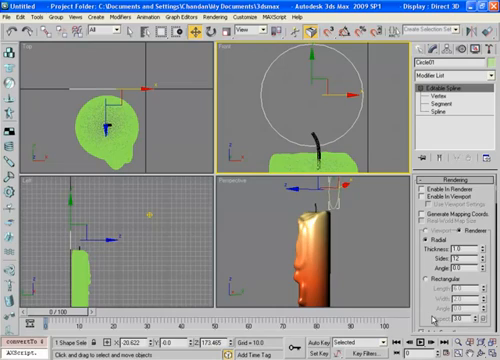
left_click(449, 106)
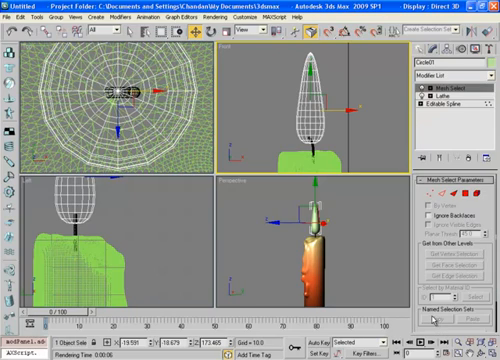
- Add Mesh Select and animated Noise to the flame, raising X strength and setting frequency
left_click(452, 76)
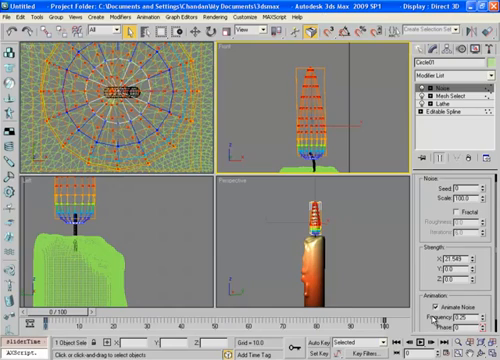
left_click(432, 90)
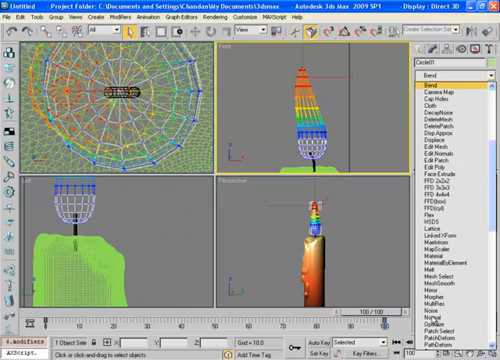
- Add a second Mesh Select on the top vertices and a Bend with small angle and direction
left_click(452, 75)
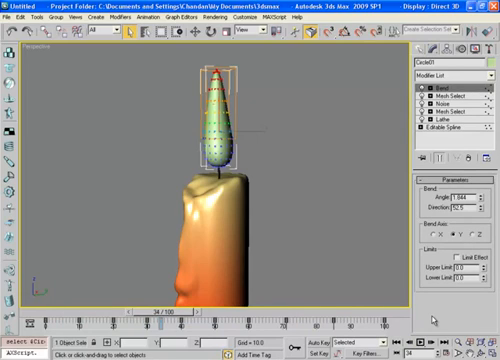
left_click(431, 100)
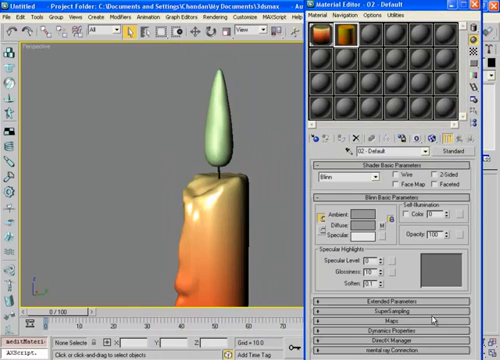
- Set up a Blinn material with an orange-to-yellow gradient diffuse map and open its Maps rollout
left_click(205, 100)
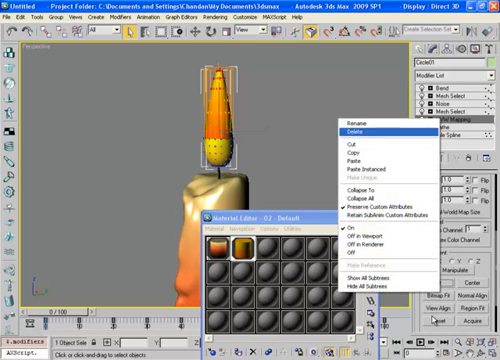
- Assign the gradient material to the flame and add a UVW Mapping modifier
left_click(347, 132)
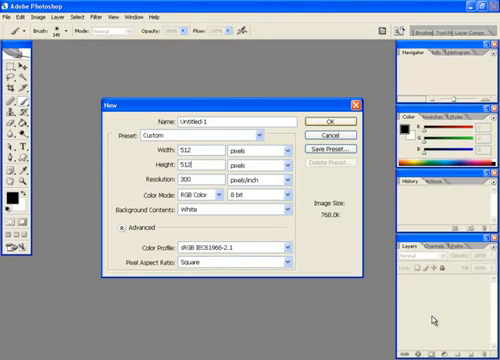
- Make a 512×512 canvas at 150 resolution, paint soft black on top, save as alpha.jpg
triple_click(210, 176)
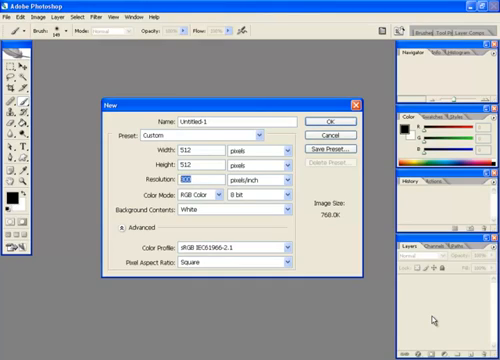
type("150")
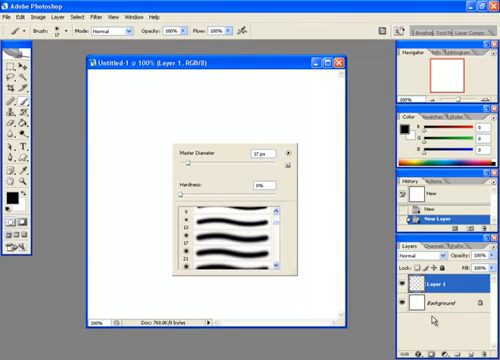
triple_click(262, 155)
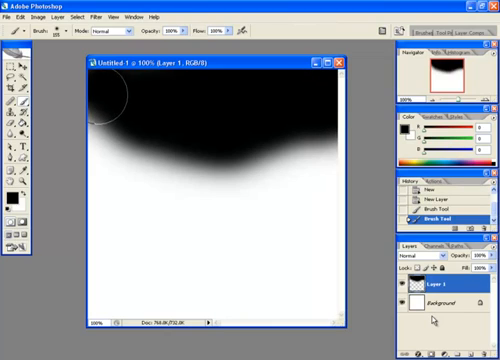
left_click(13, 17)
type("alpha.jpg")
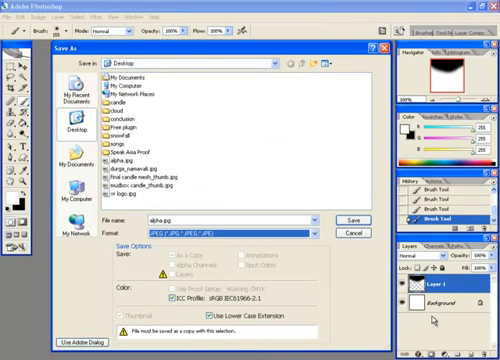
left_click(118, 157)
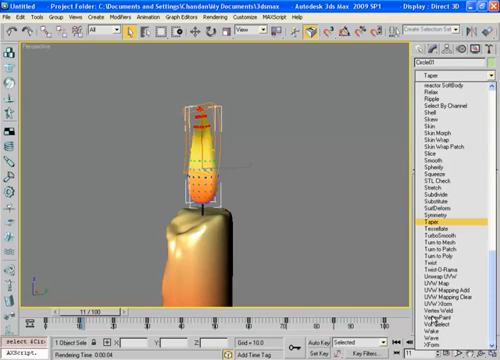
- Add TurboSmooth to the flame and set its Object ID in Object Properties
left_click(445, 214)
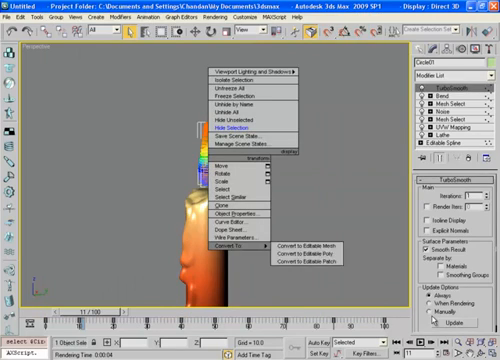
left_click(225, 210)
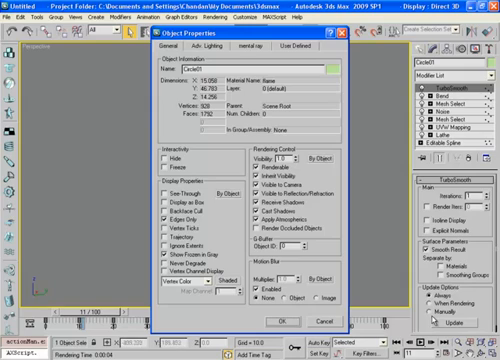
left_click(283, 292)
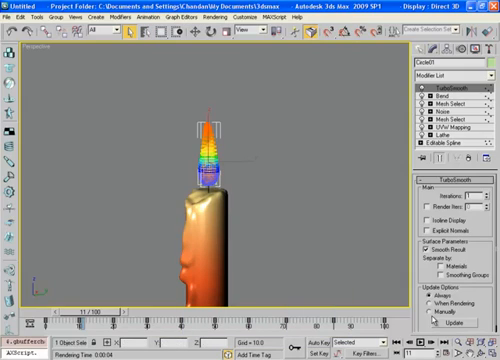
- Add a Lens Effects entry to the scene's rendering effects
left_click(207, 16)
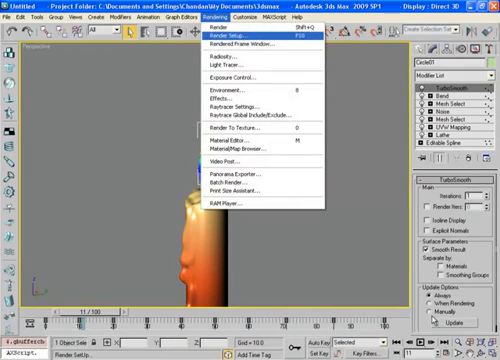
left_click(221, 92)
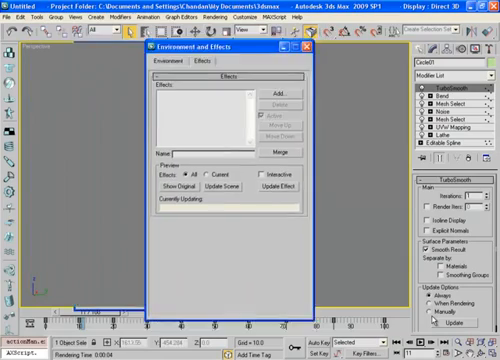
left_click(271, 92)
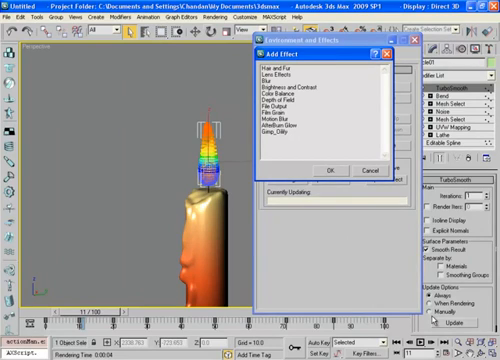
left_click(320, 168)
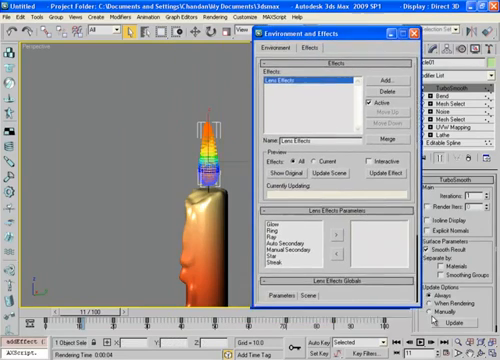